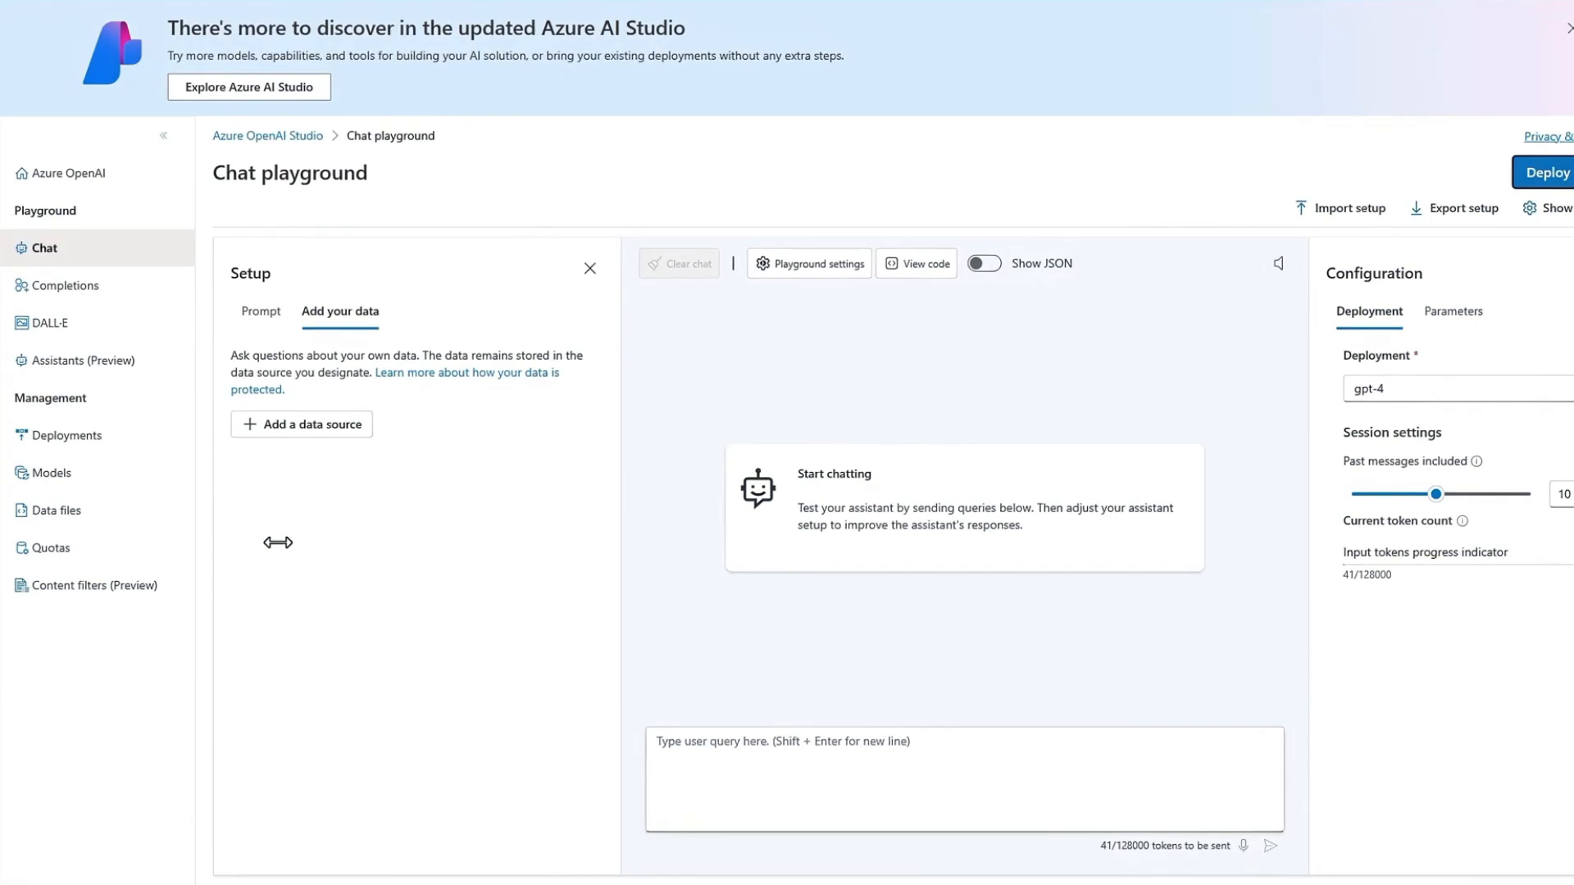
- Begin adding a grounding data source from the Add your data tab
left_click(302, 423)
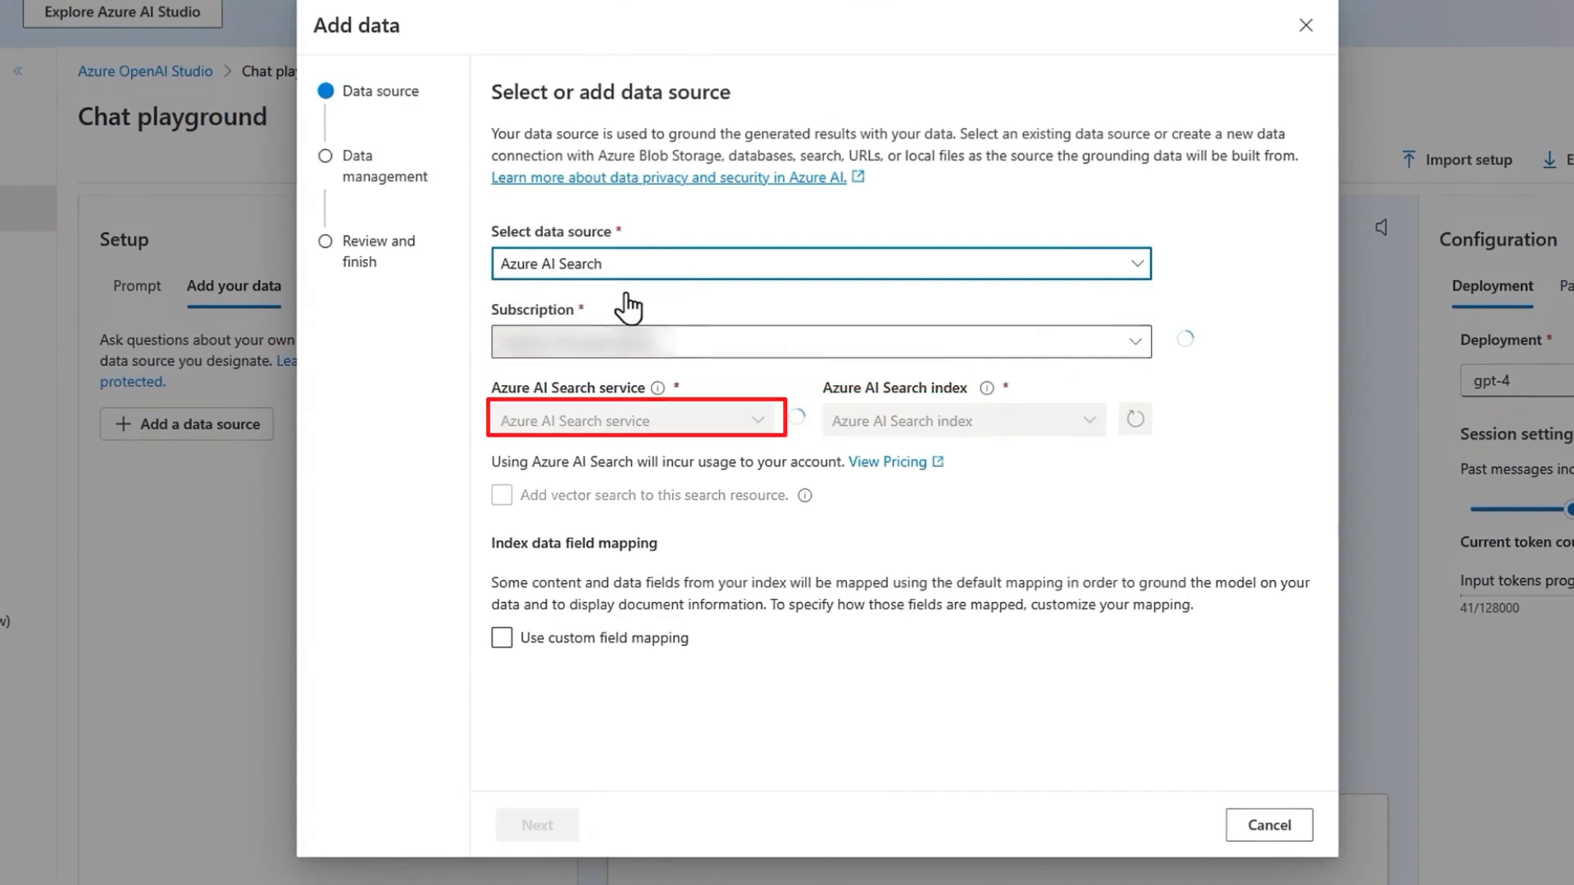
- Select the magento-ai-search service and magento-reviews-idx index for the data source
left_click(502, 495)
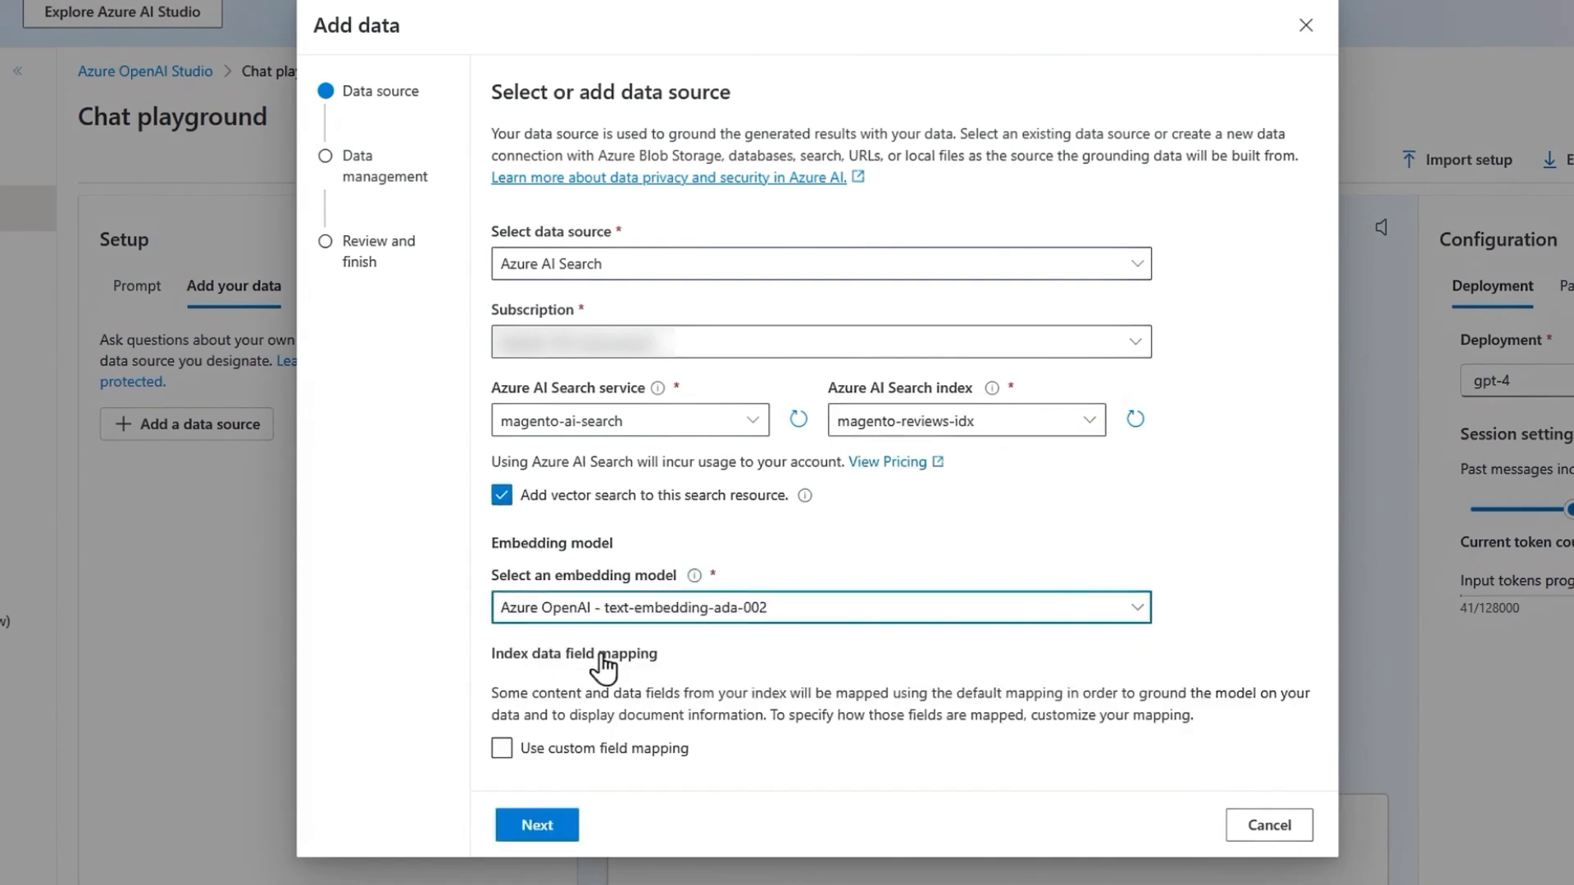
left_click(536, 825)
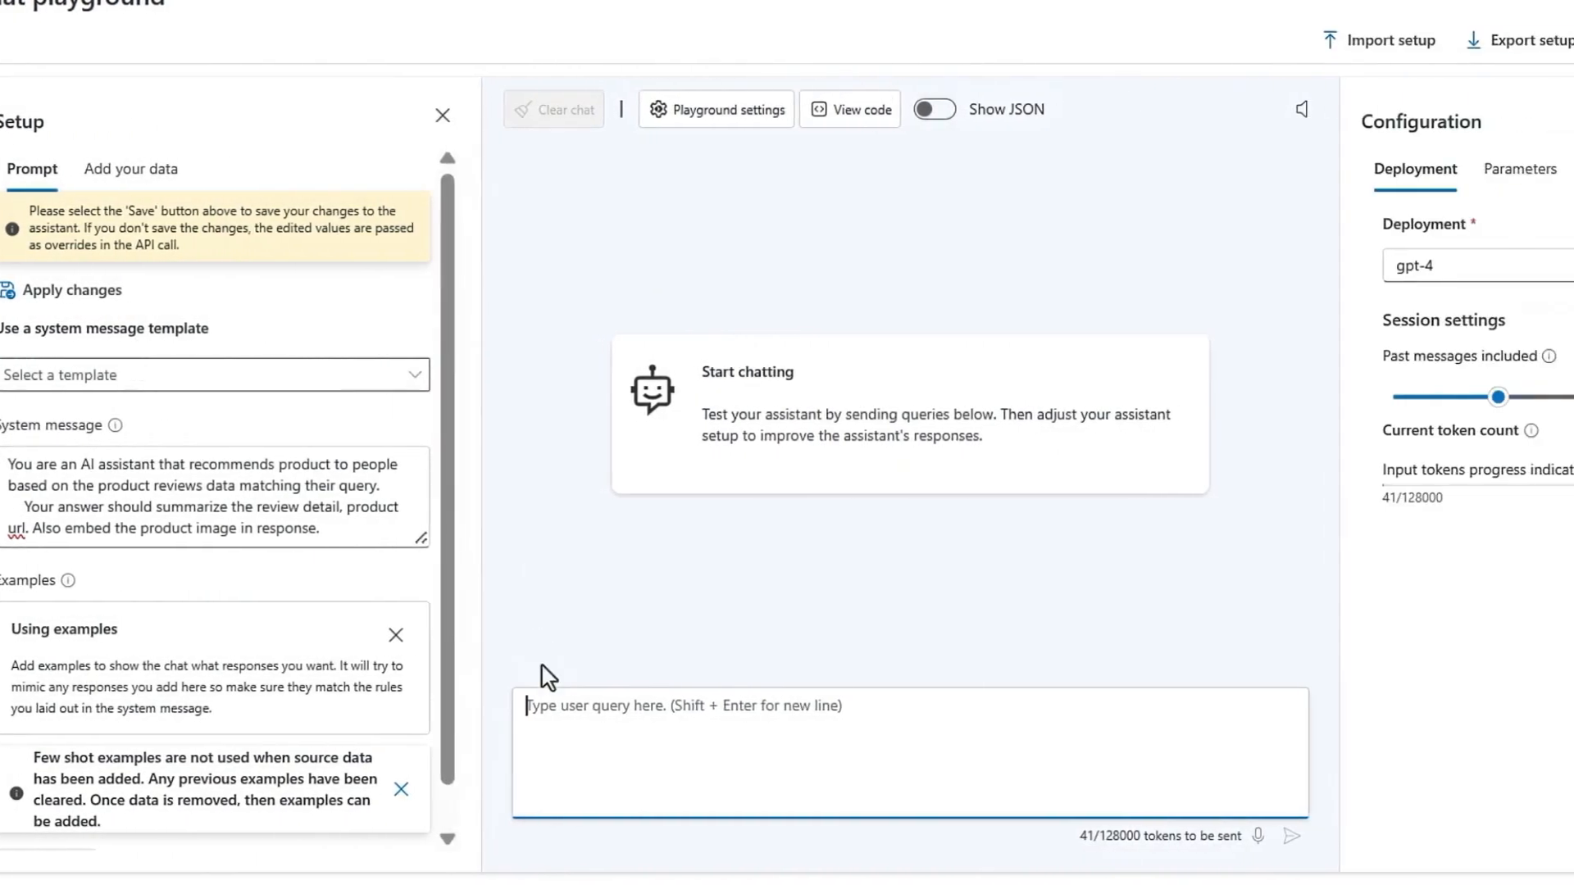
- Ask for a highly rated rain jacket for my wife in Seattle and send the query
type("We live in Seattle and I am looking for rain jacket for my wife which is highly rated and recommended by other customers")
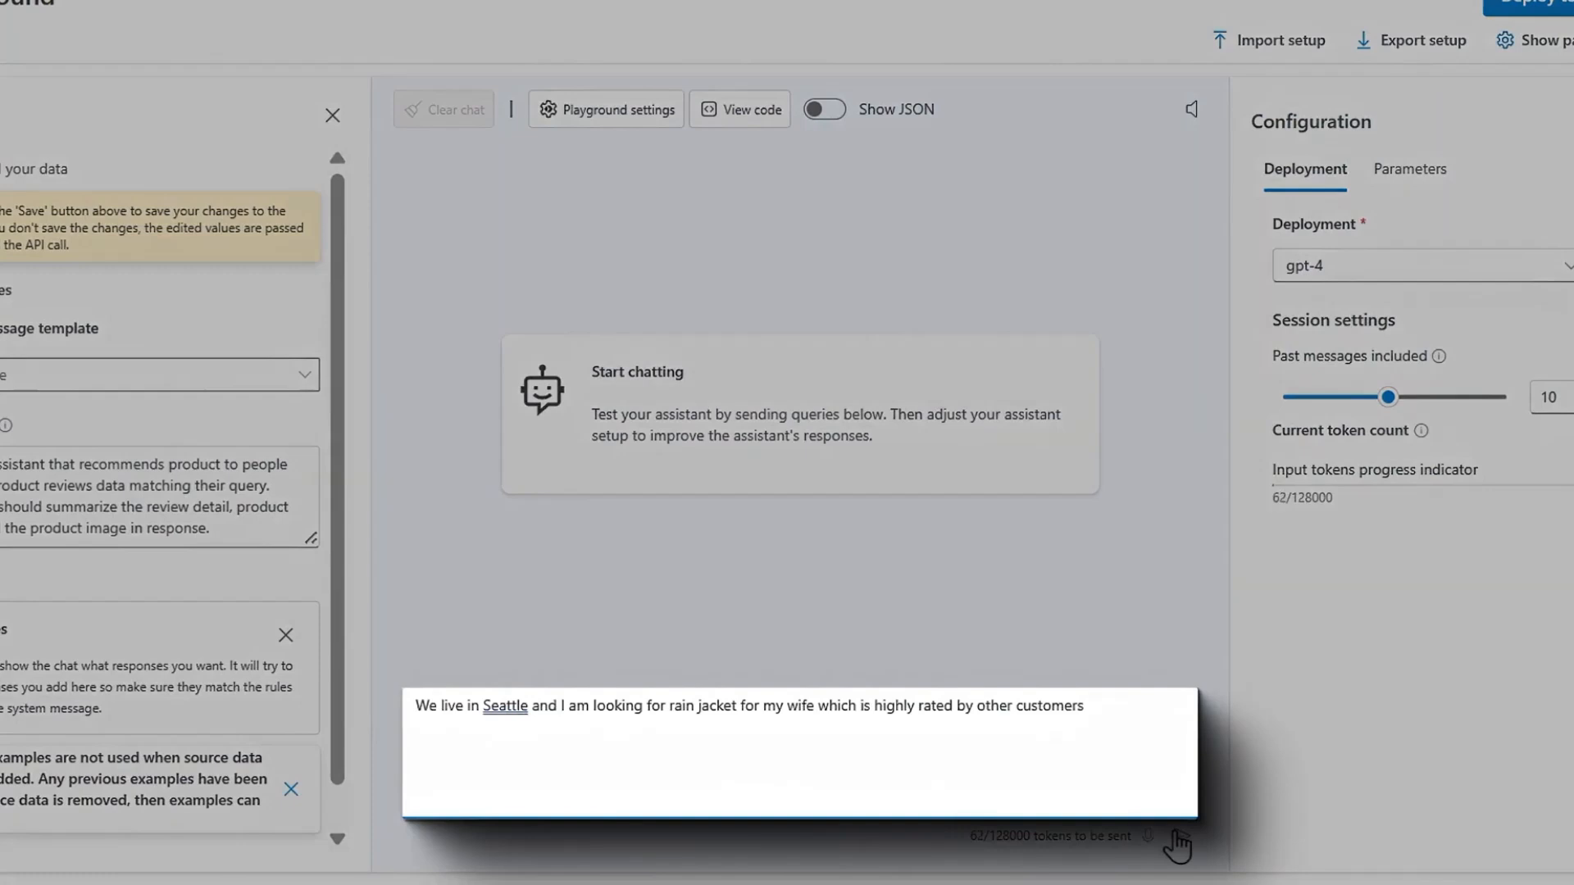
key("Enter")
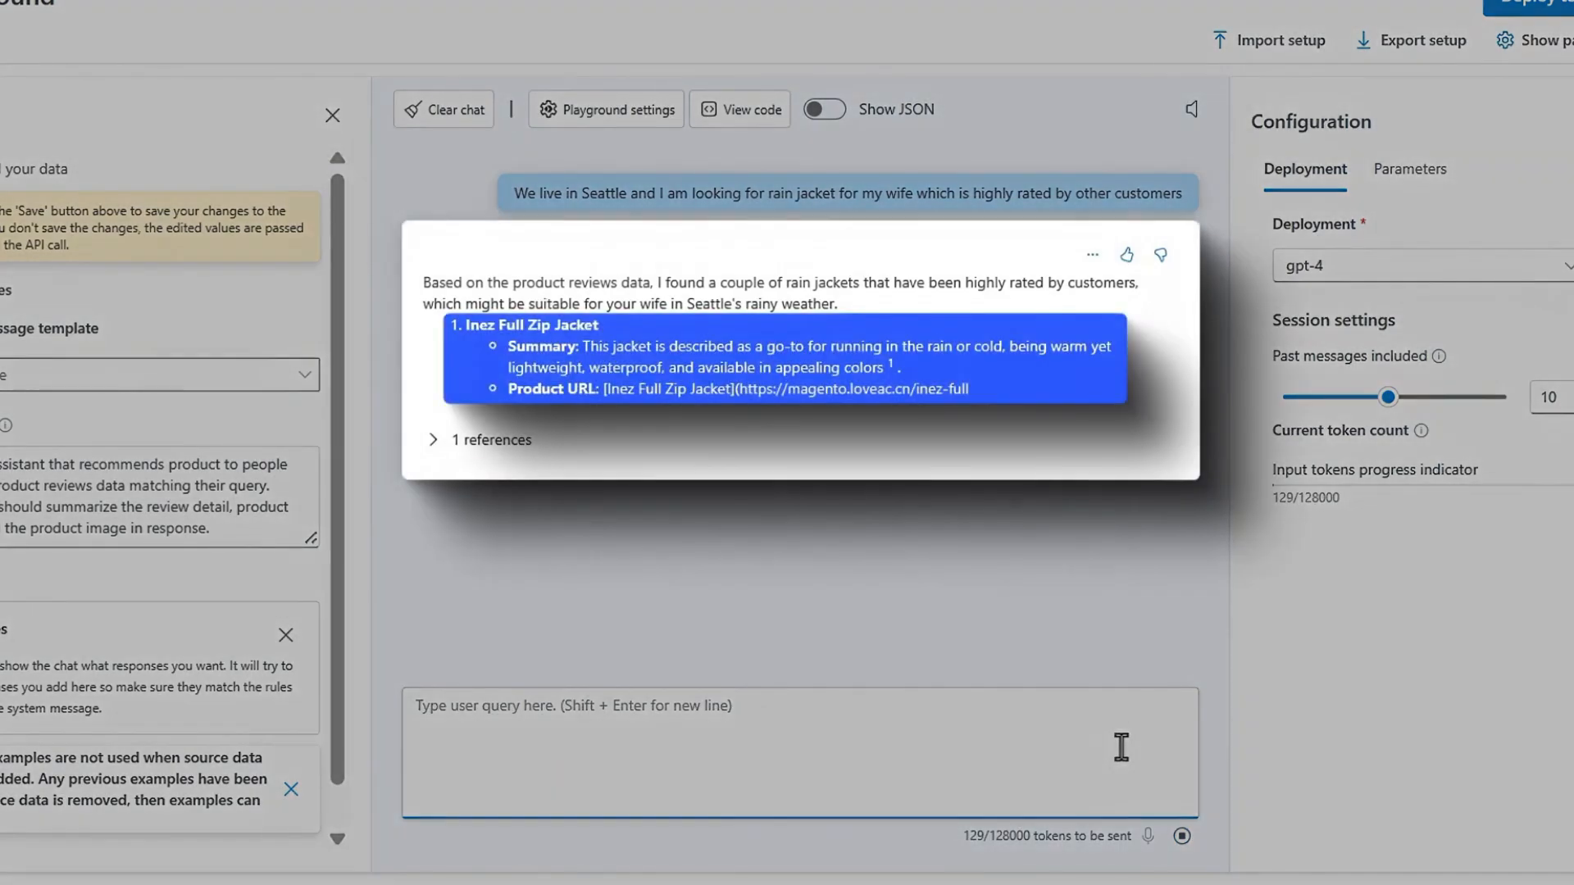